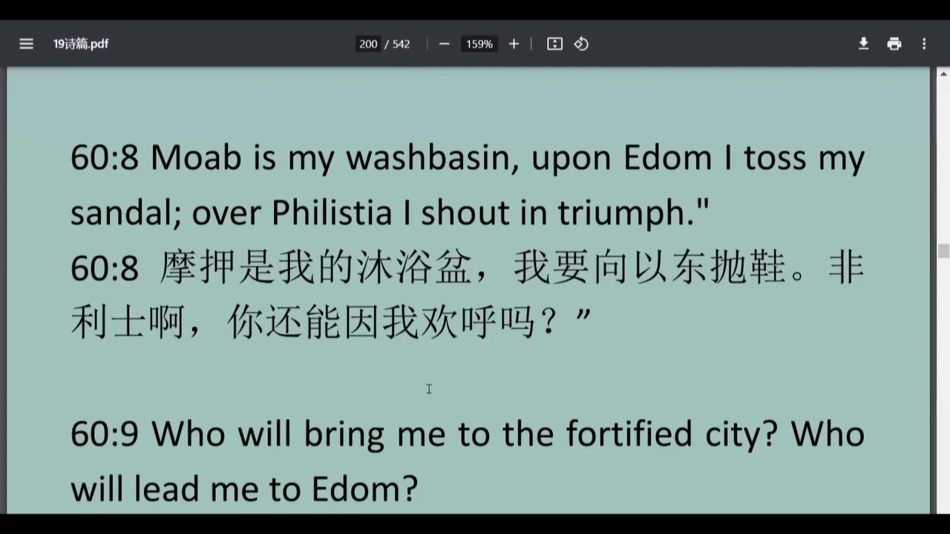
mouse_move(432, 398)
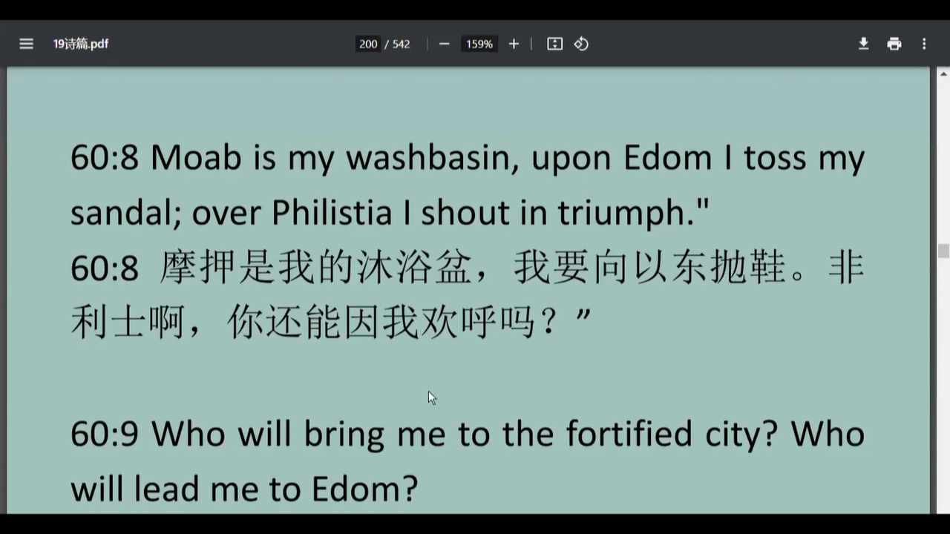
Enter 'sandal, sundial' followed by '日晷' into the whiteboard text box.
scroll(down, 3)
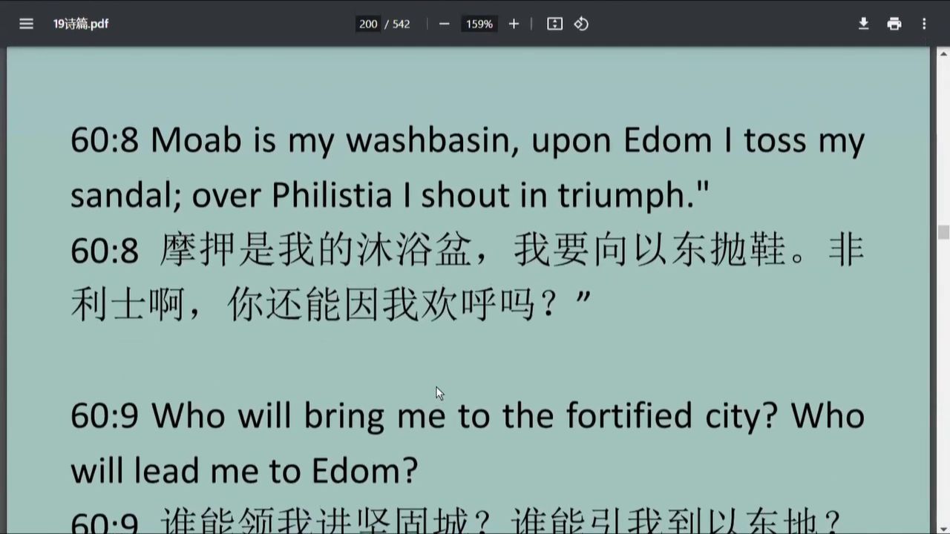
scroll(up, 3)
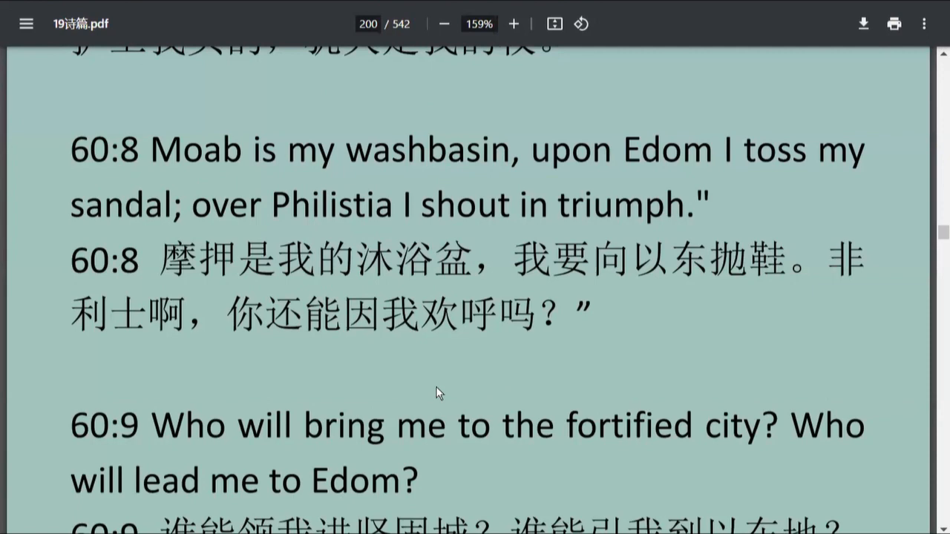
mouse_move(400, 362)
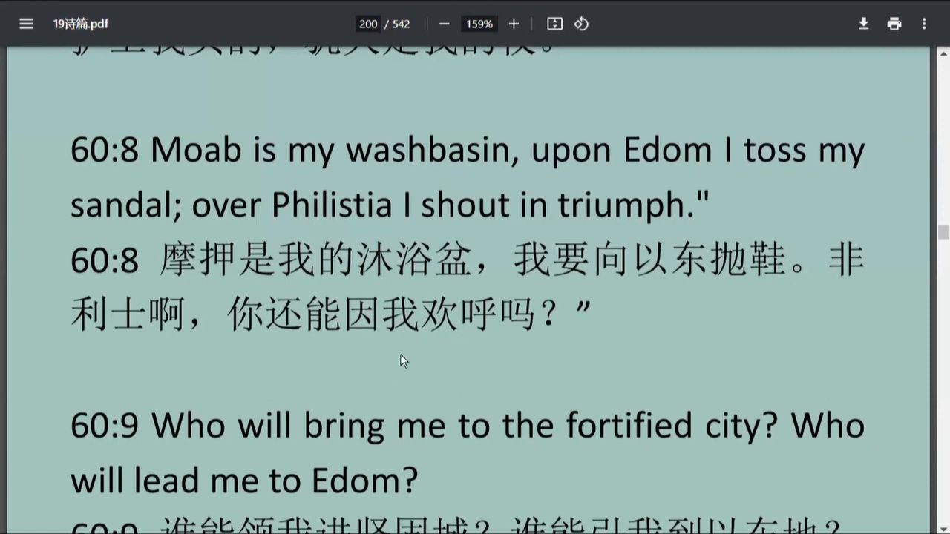
mouse_move(543, 120)
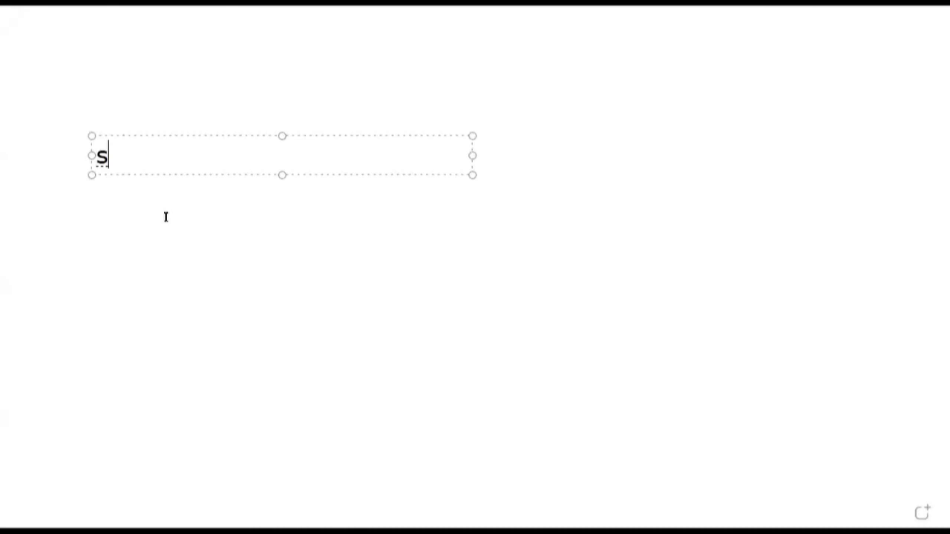
text(anda)
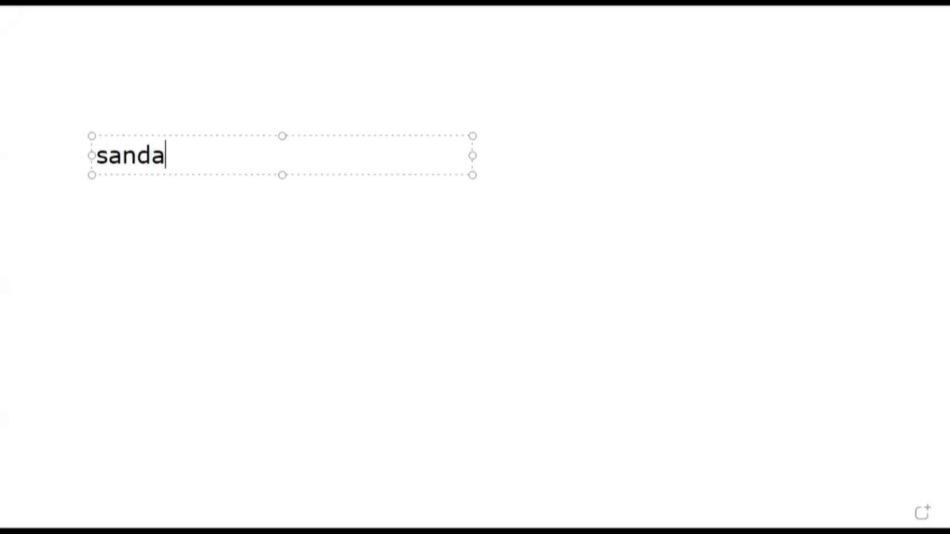
text(l)
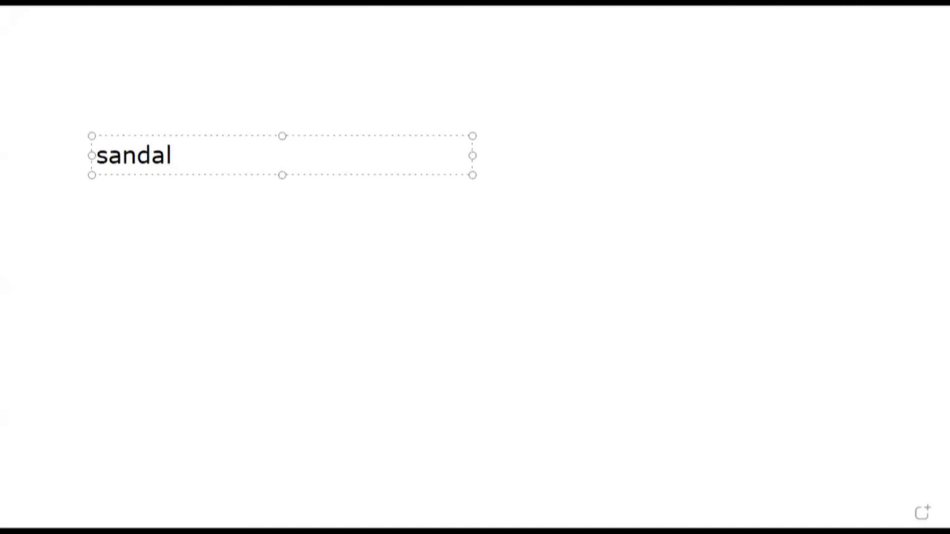
text(", ")
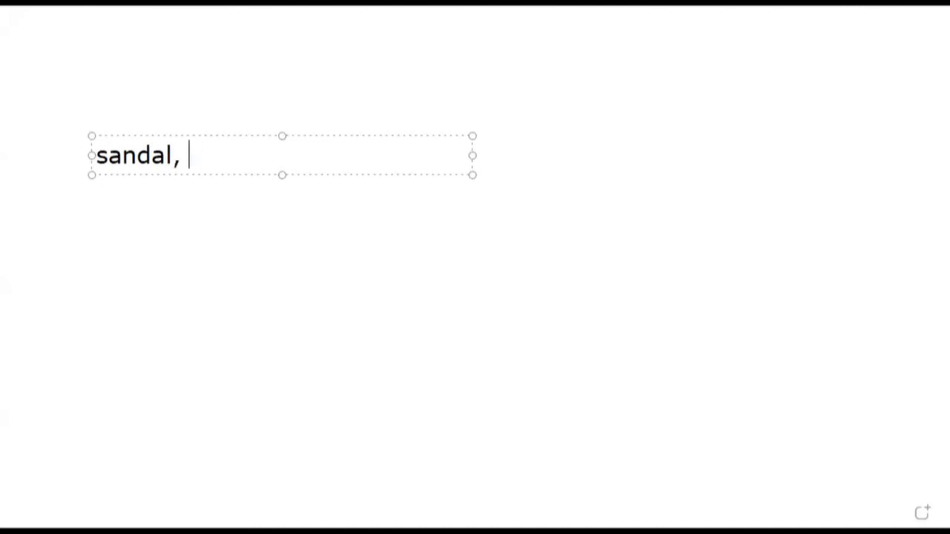
text(sundia)
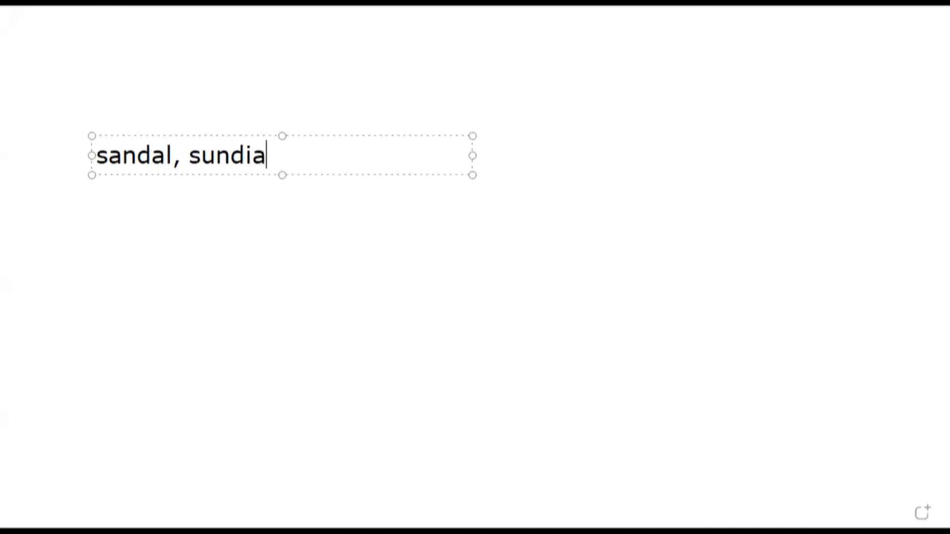
text(l)
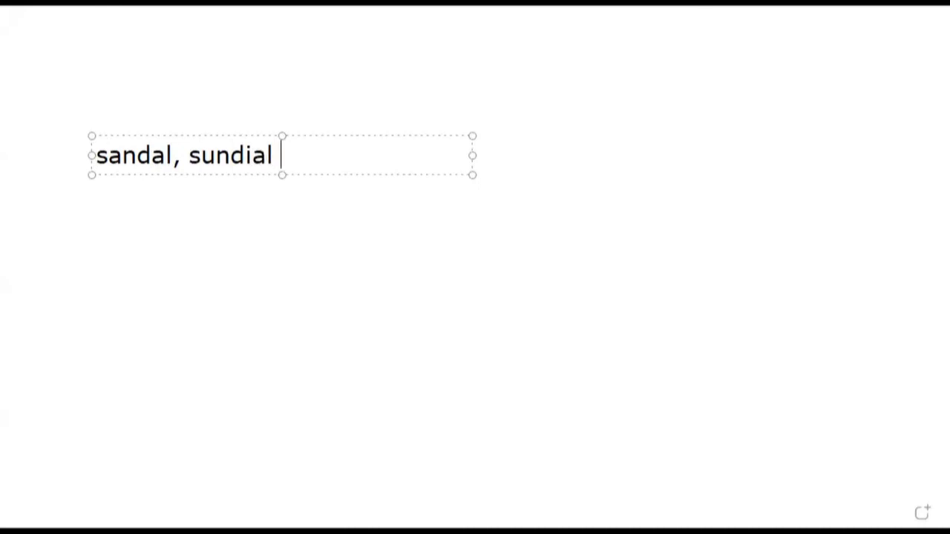
text(日晷)
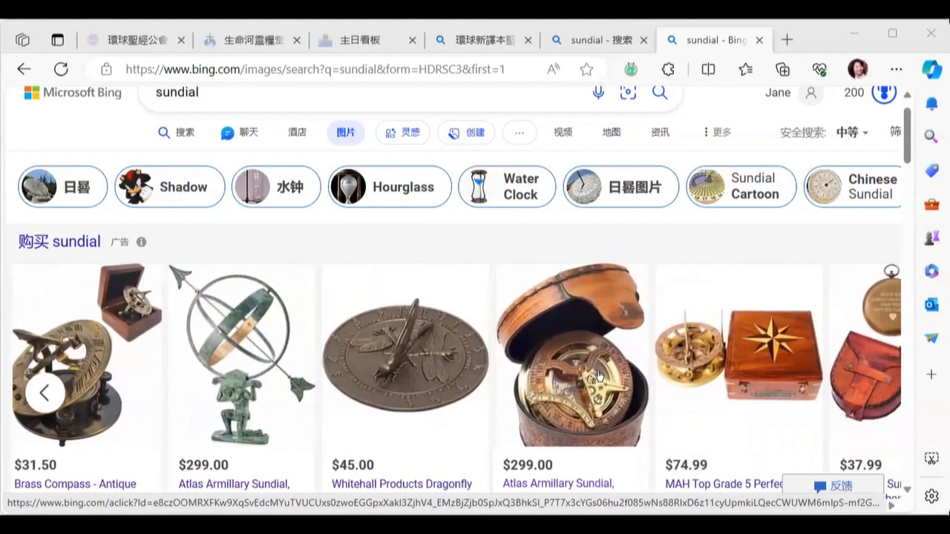
Scroll past the shopping carousel to the garden and brass sundial photo results.
click(45, 392)
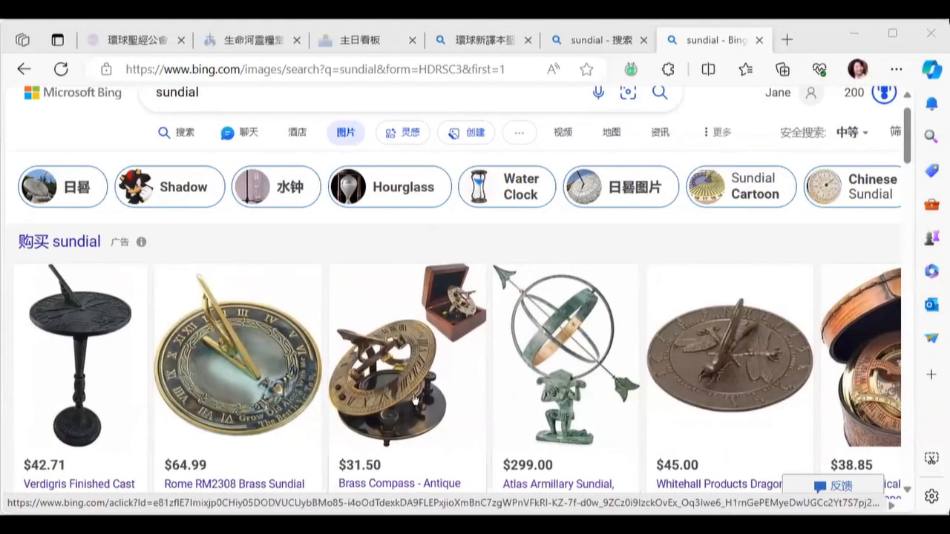
mouse_move(225, 341)
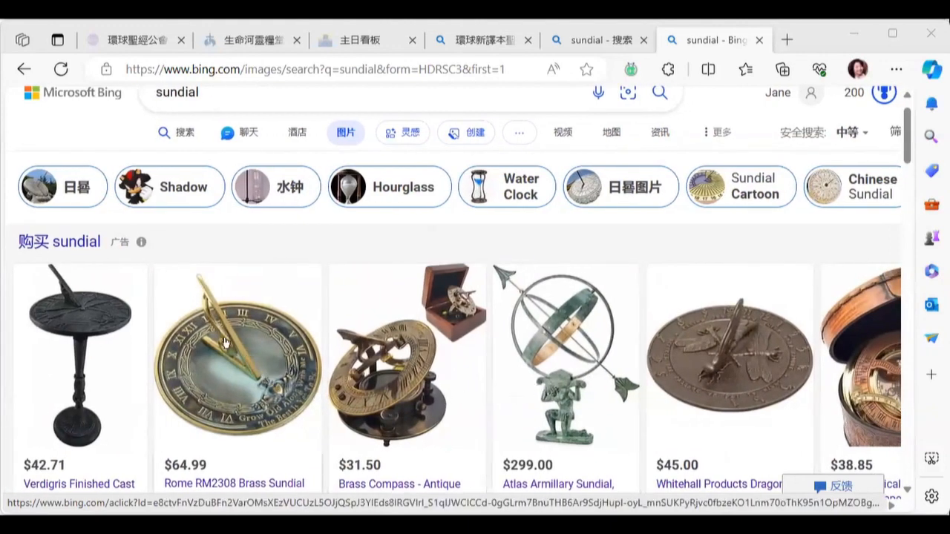
mouse_move(180, 401)
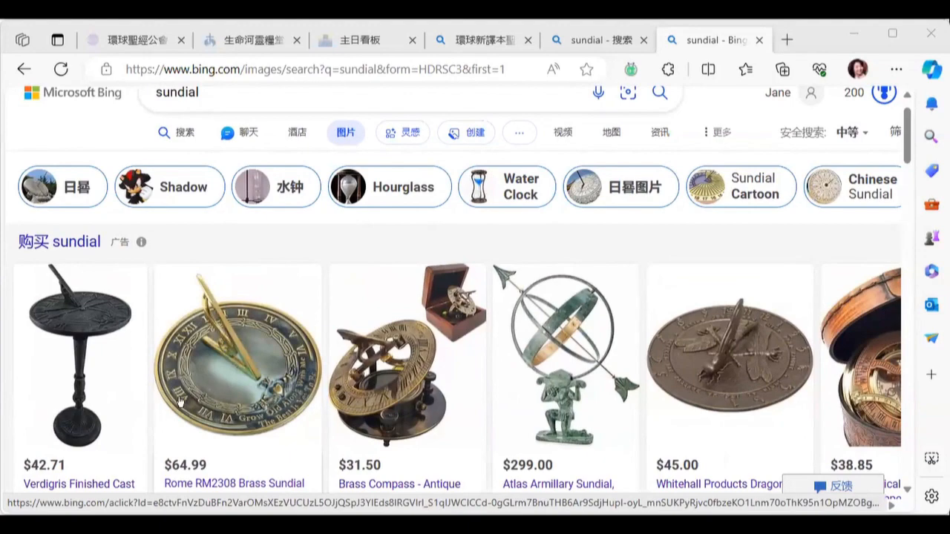
scroll(down, 3)
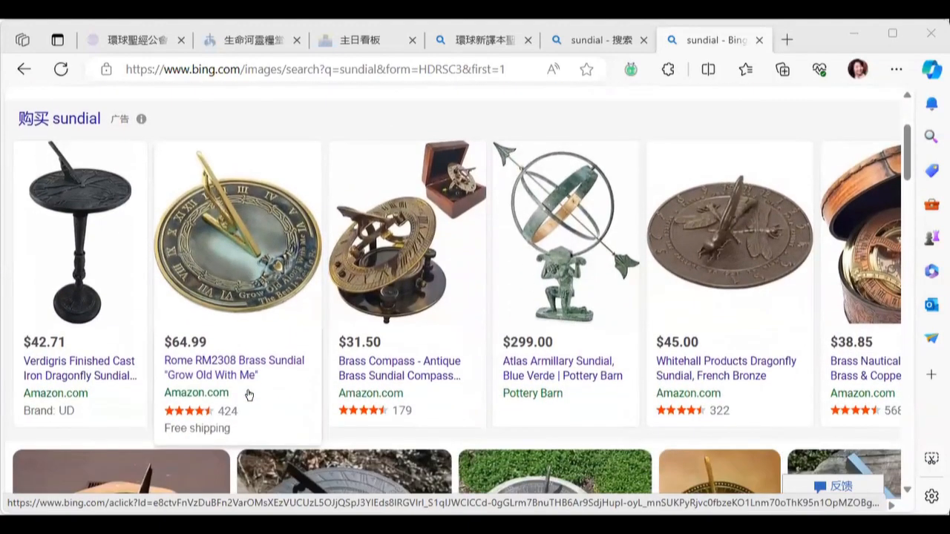
scroll(down, 3)
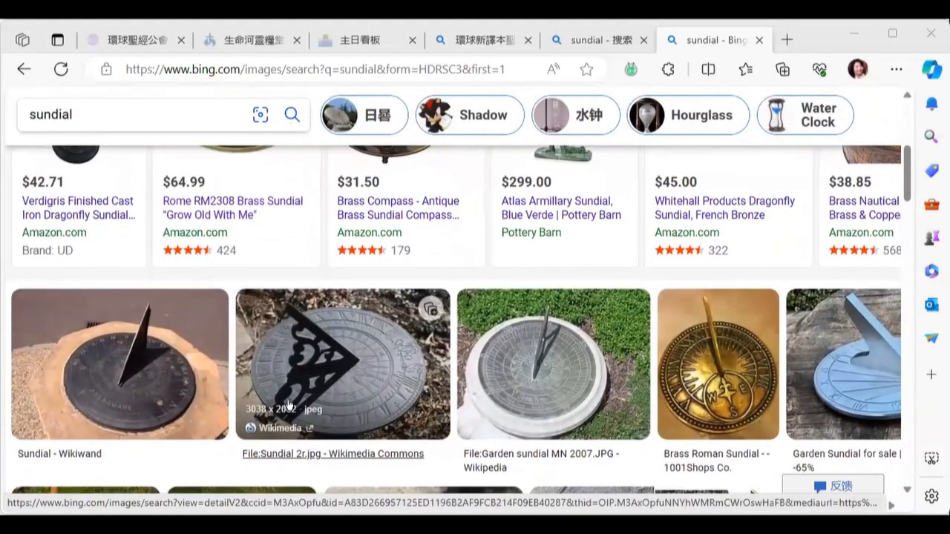
mouse_move(333, 432)
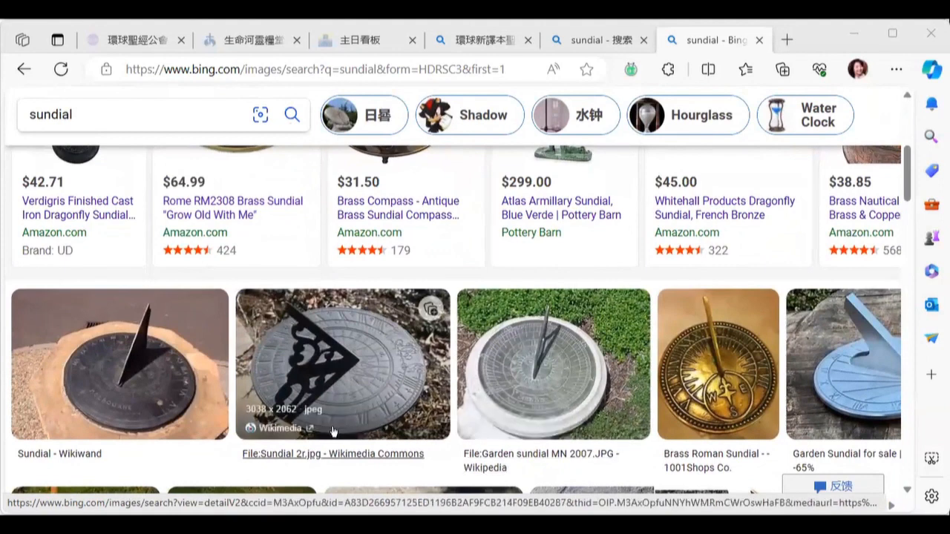
mouse_move(141, 339)
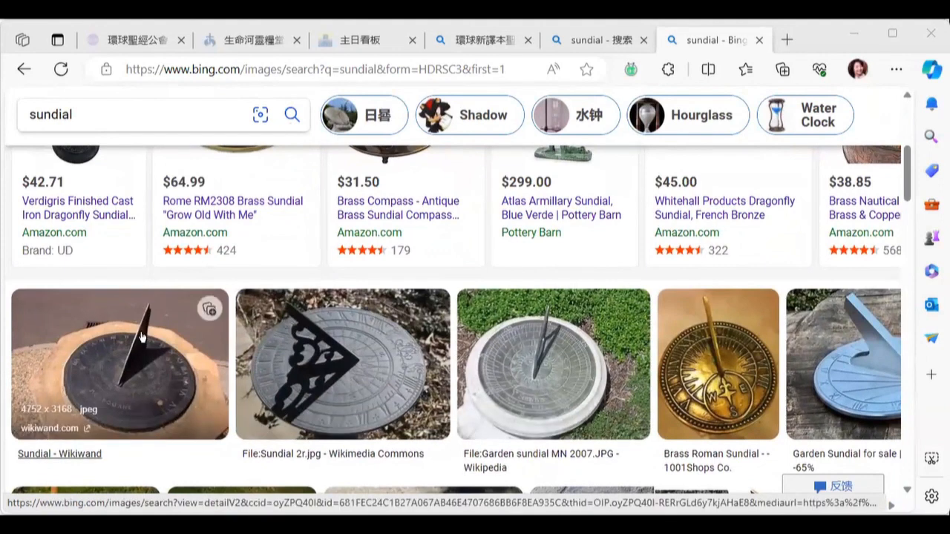
mouse_move(131, 360)
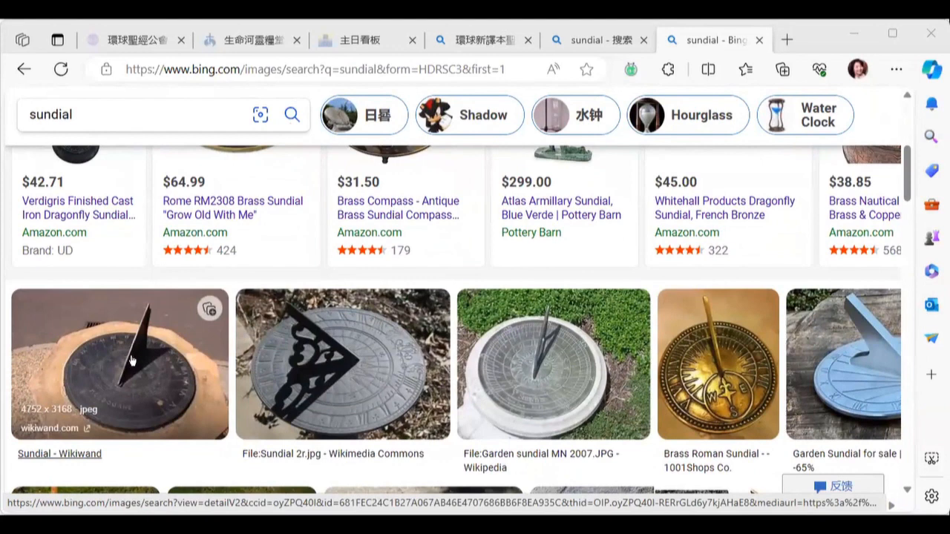
mouse_move(158, 351)
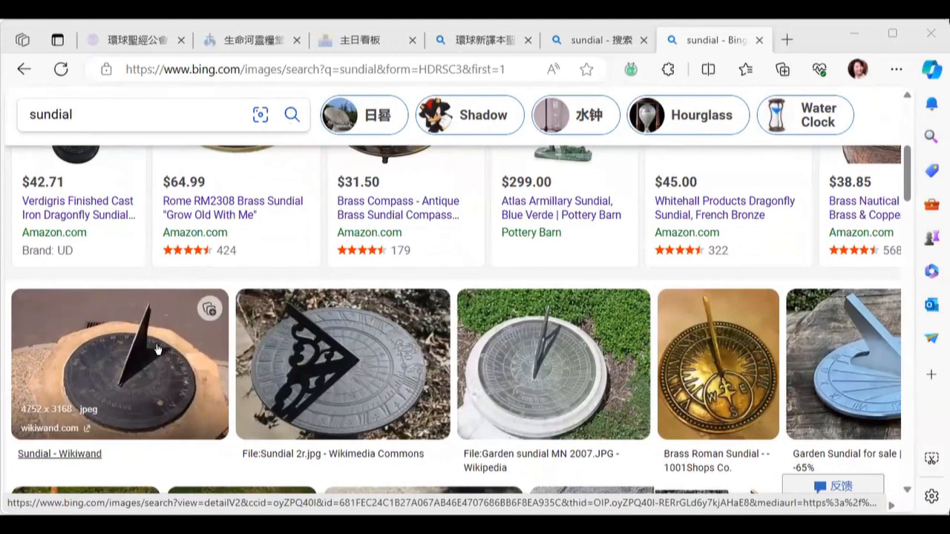
mouse_move(142, 347)
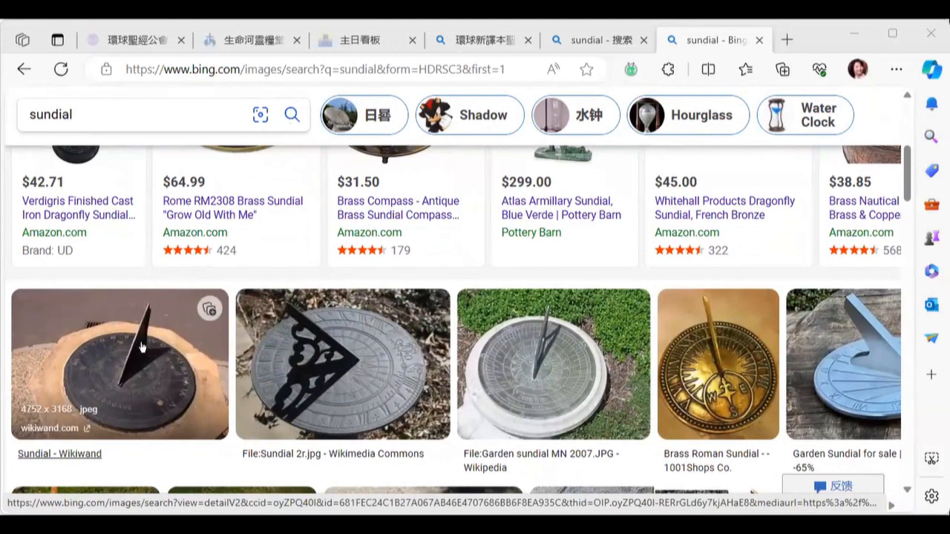
mouse_move(166, 357)
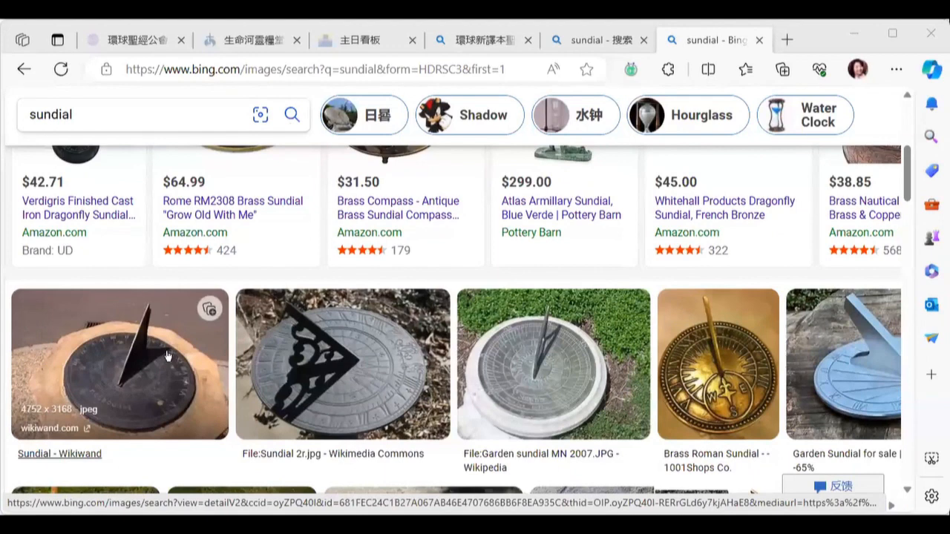
mouse_move(154, 360)
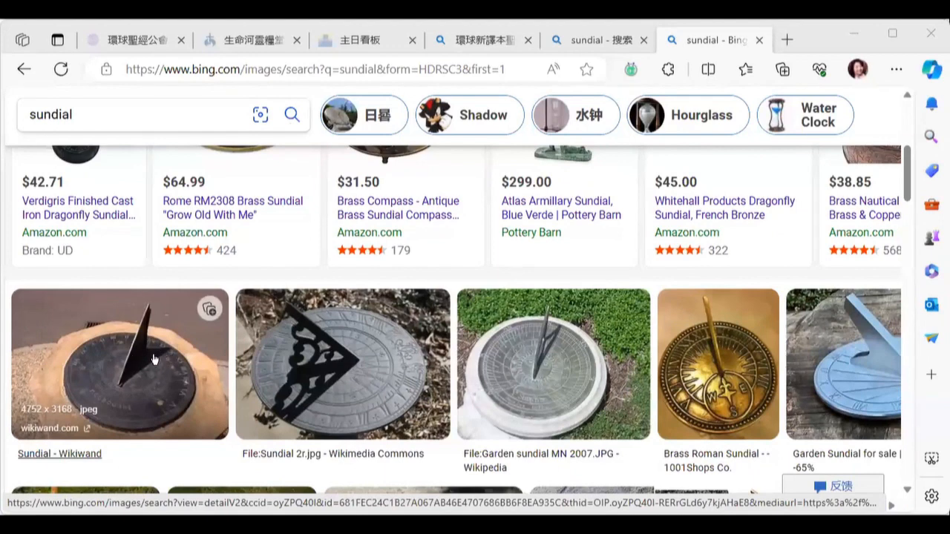
mouse_move(154, 413)
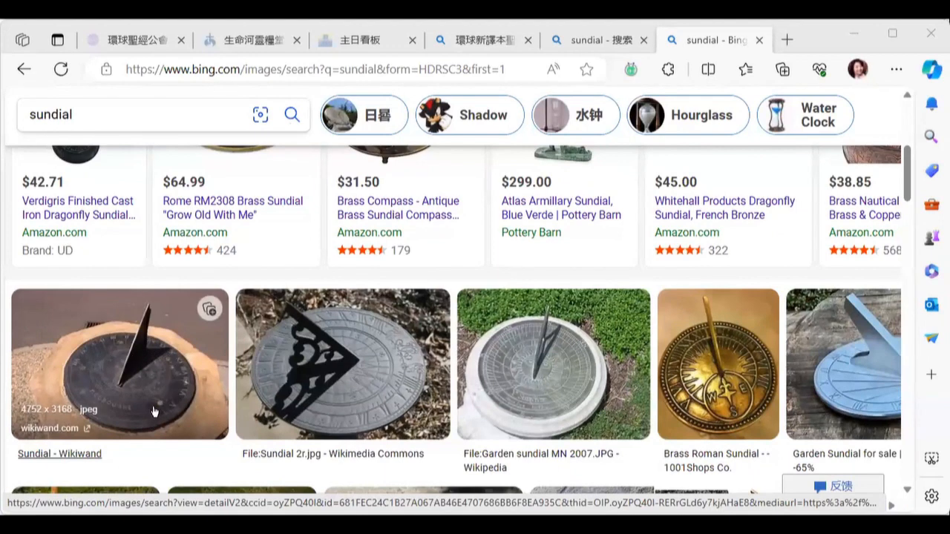
mouse_move(157, 383)
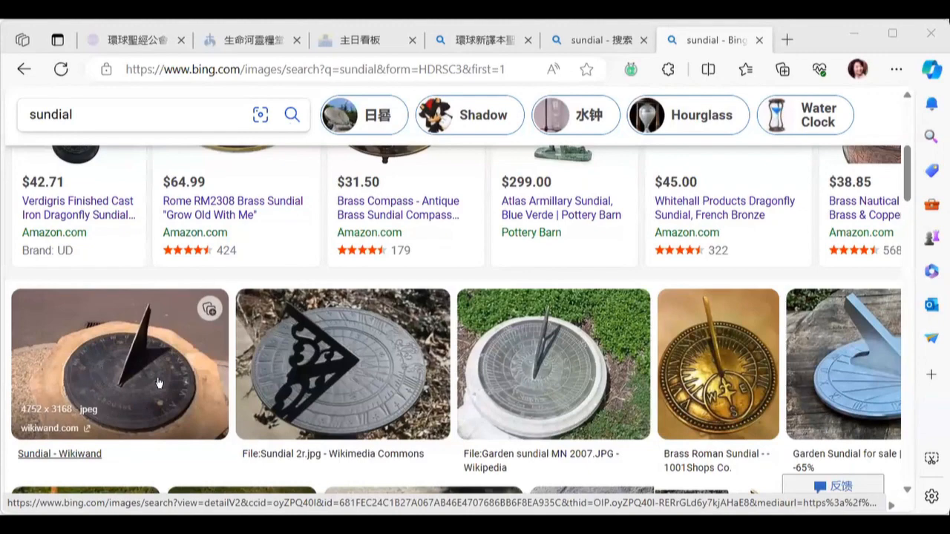
scroll(down, 3)
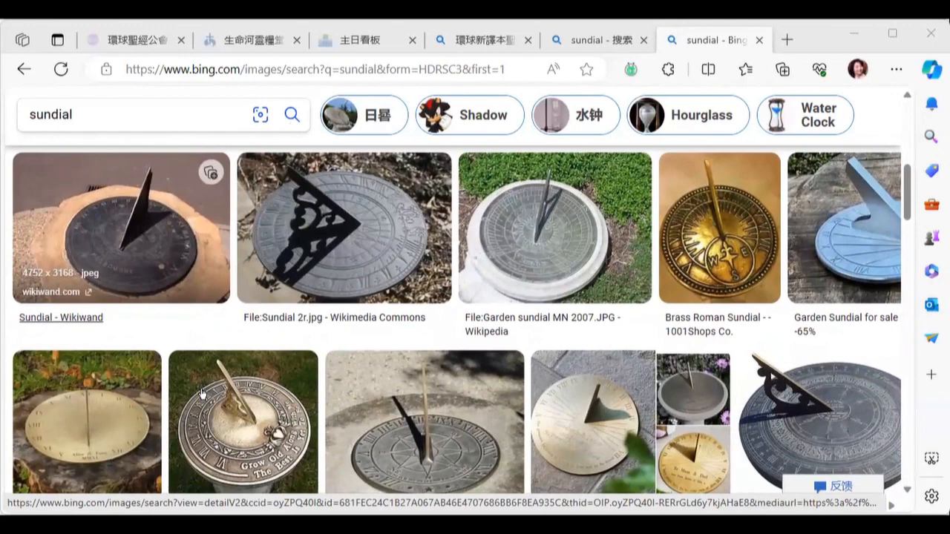
mouse_move(533, 143)
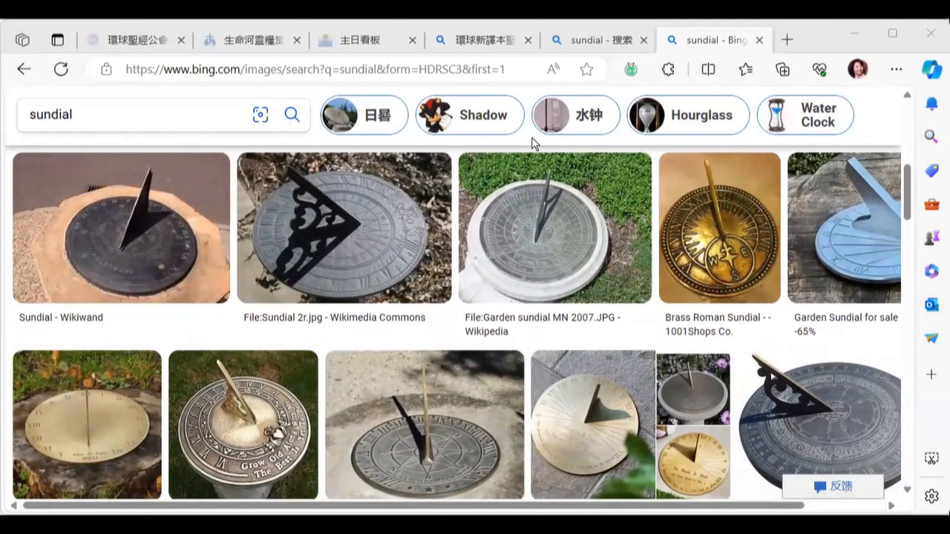